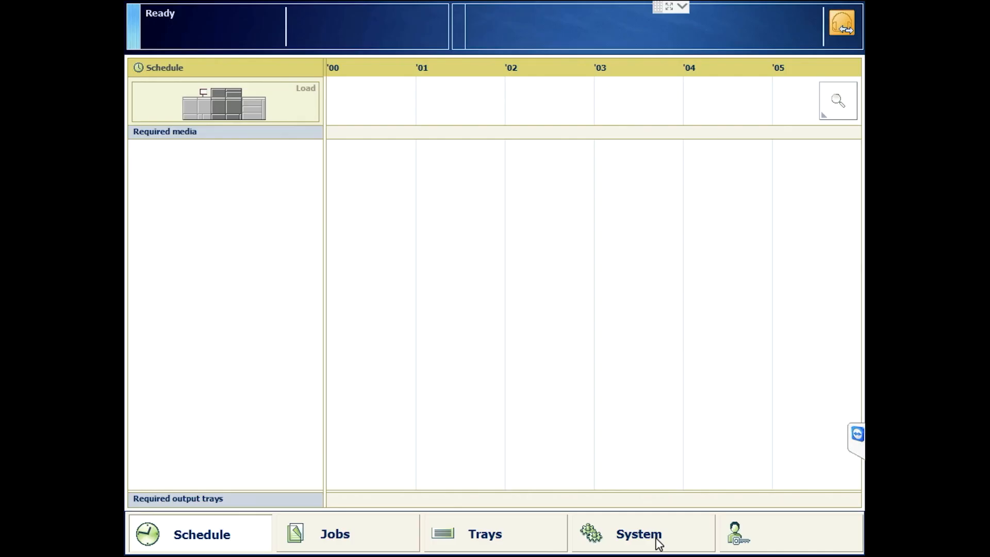
- Start a media family calibration without the inline spectrophotometer, using halftone normal as basis
{"action": "left_click", "coordinate": [637, 534]}
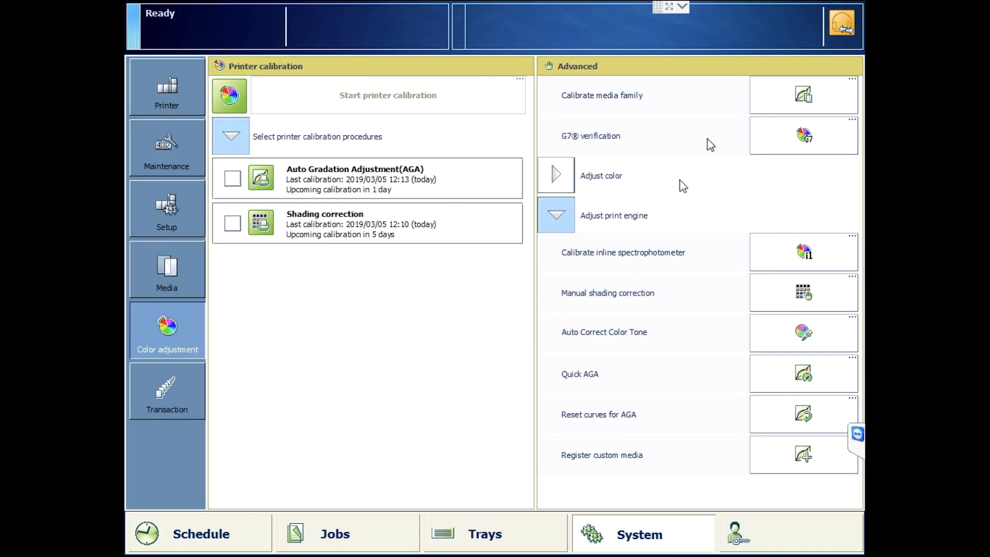
{"action": "mouse_move", "coordinate": [832, 102]}
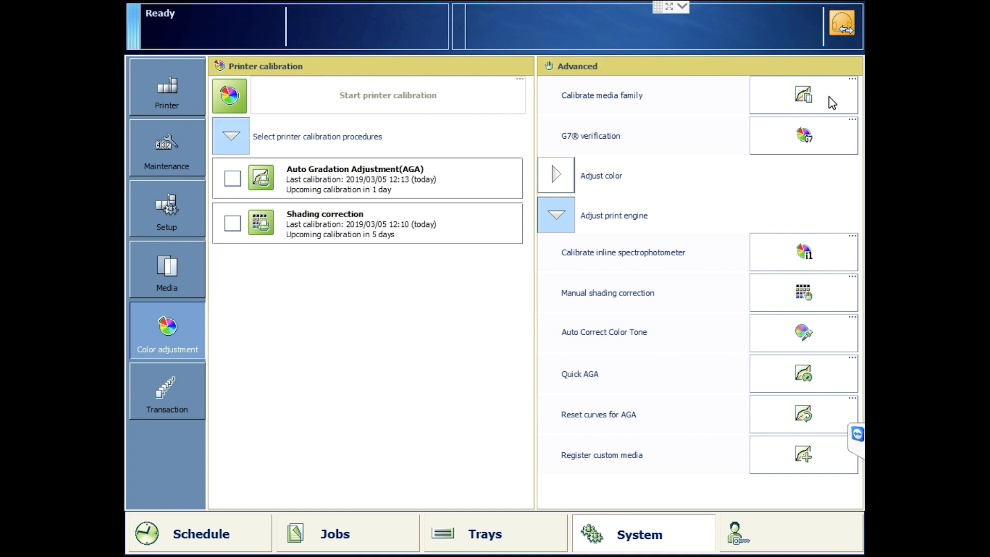
{"action": "left_click", "coordinate": [803, 95]}
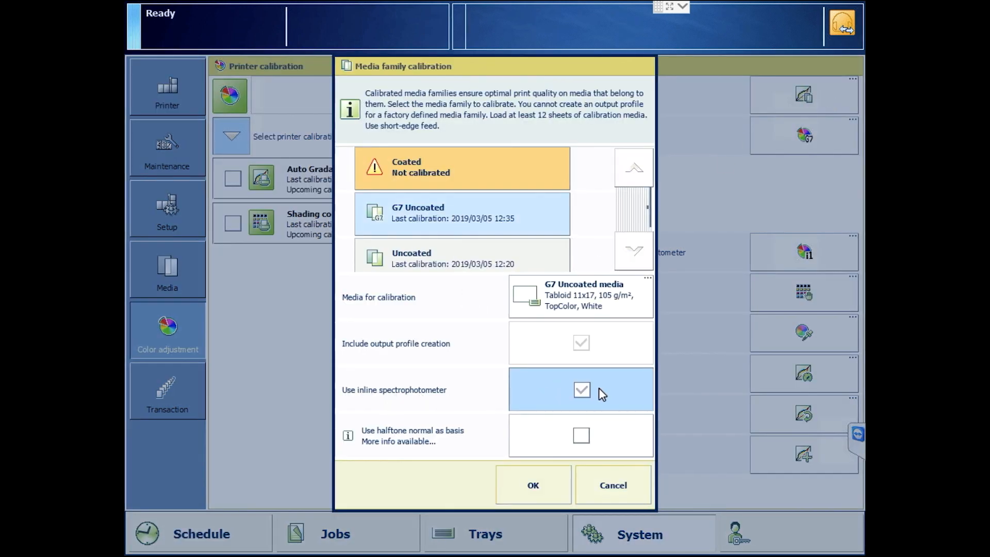
{"action": "left_click", "coordinate": [579, 389]}
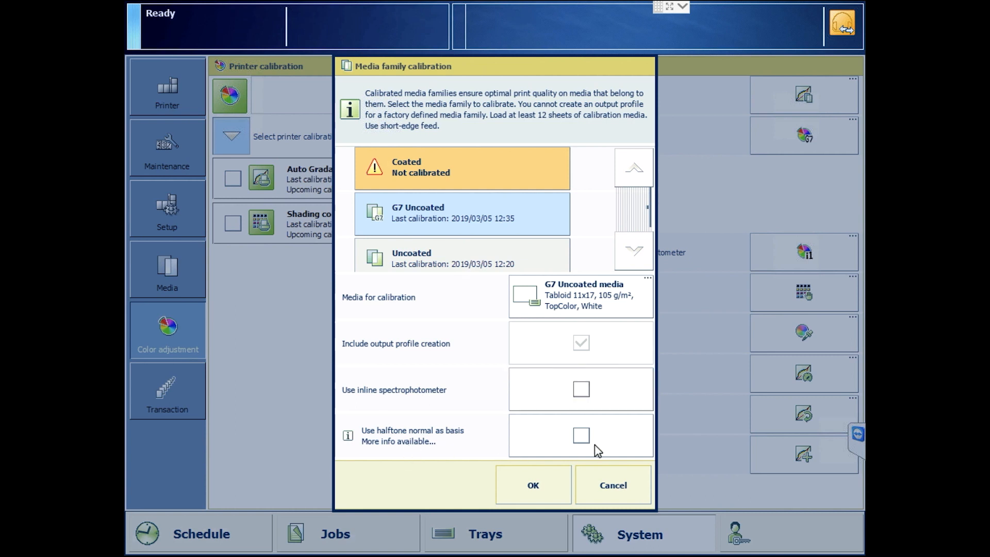
{"action": "left_click", "coordinate": [579, 436]}
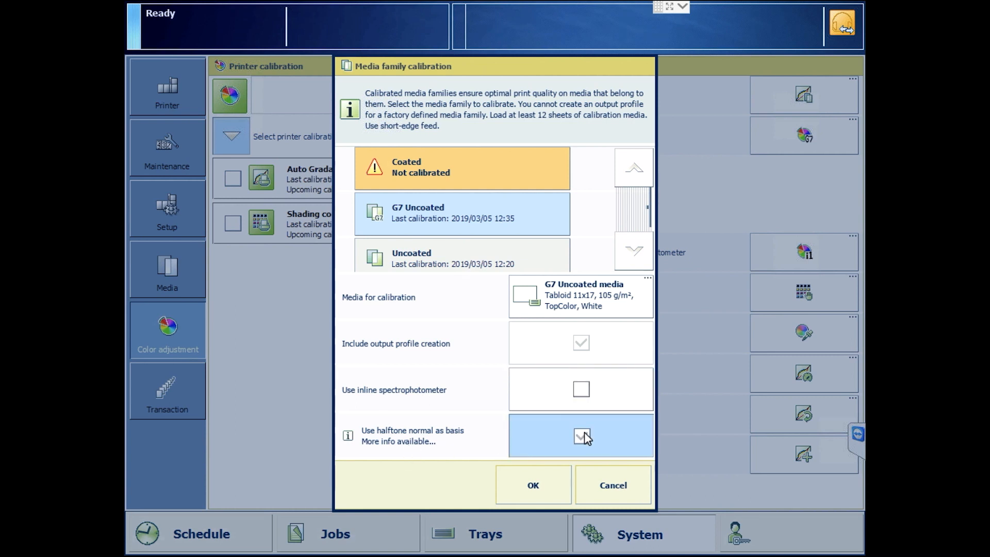
{"action": "left_click", "coordinate": [531, 484]}
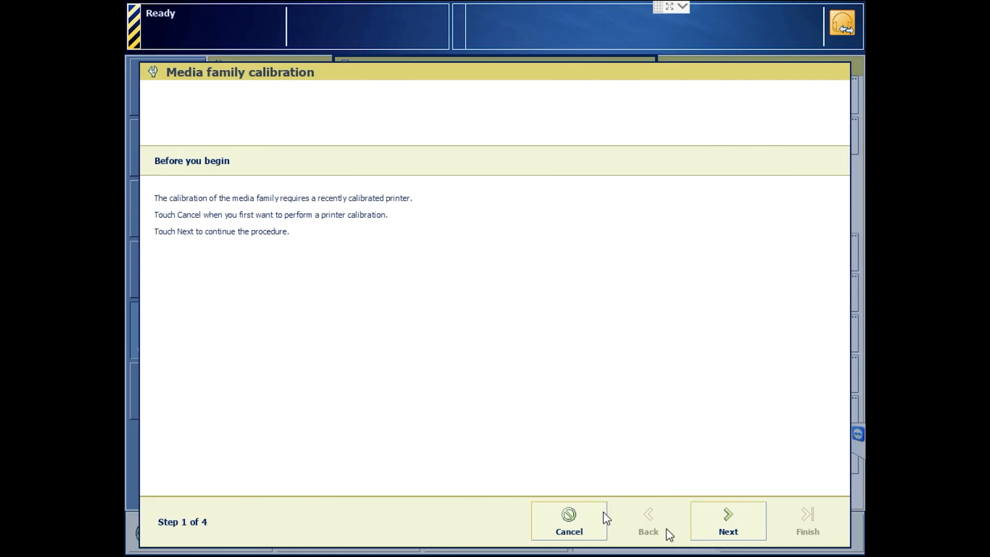
- Continue past the before-you-begin notice to run the calibration through to its evaluation
{"action": "left_click", "coordinate": [726, 521]}
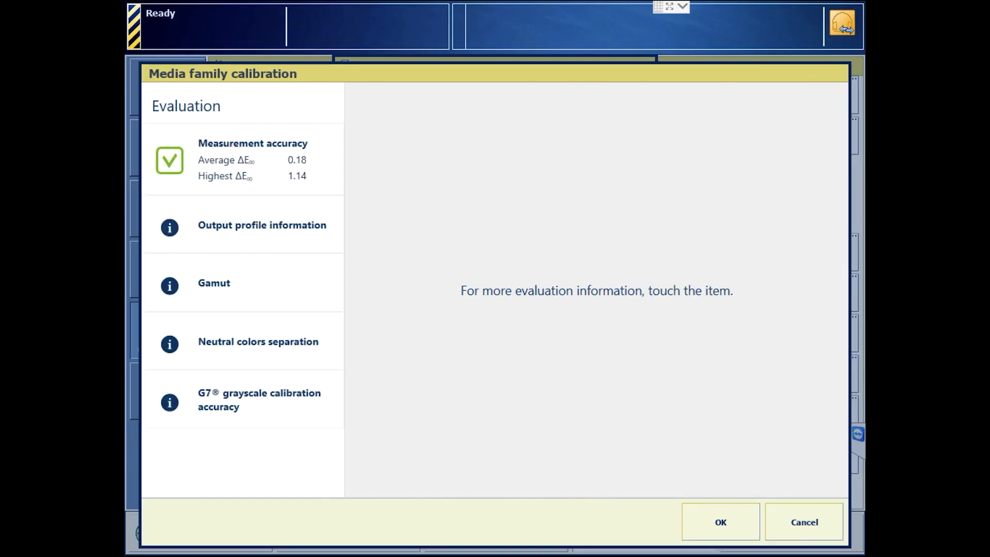
{"action": "mouse_move", "coordinate": [664, 346]}
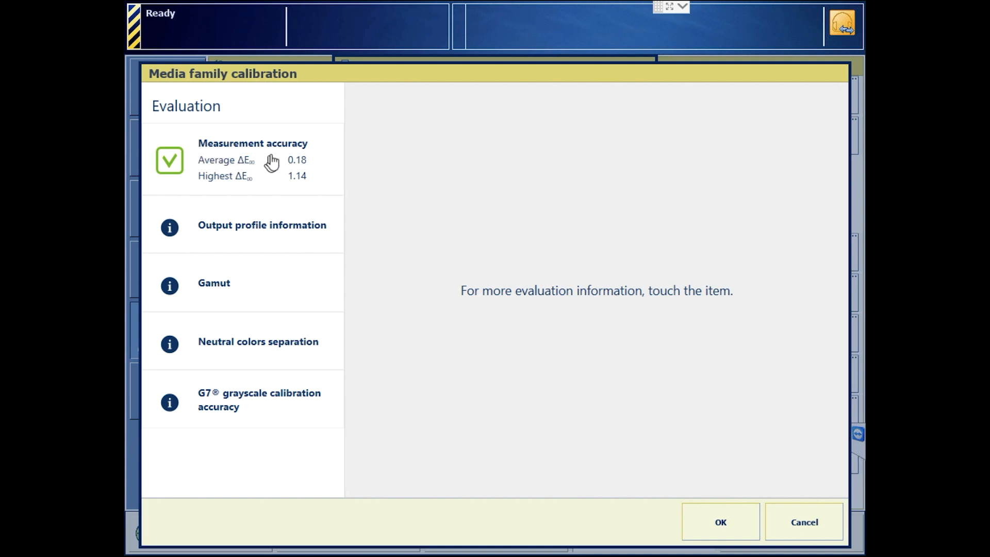
- Show the measurement accuracy heatmaps, output profile information and the profile's gamut plot
{"action": "left_click", "coordinate": [252, 159]}
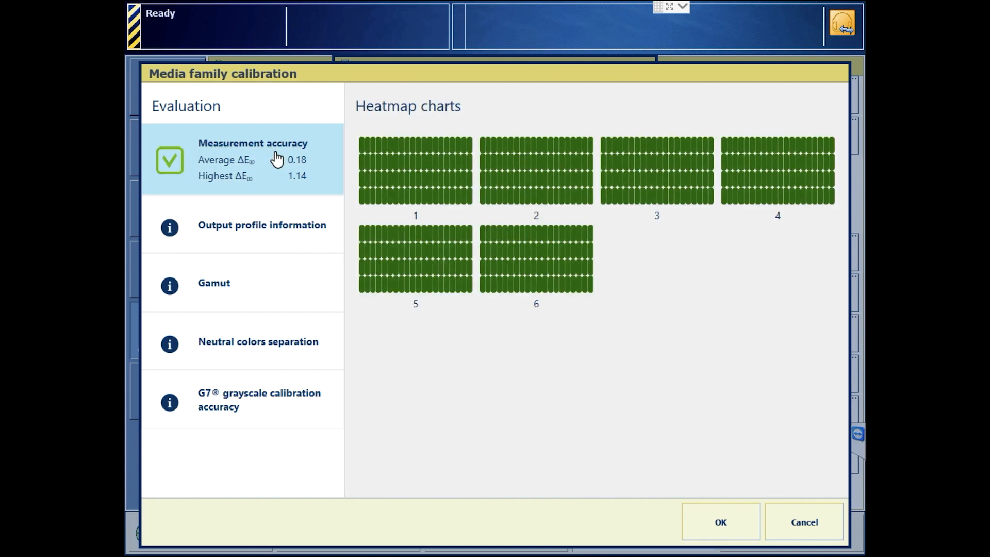
{"action": "mouse_move", "coordinate": [256, 253]}
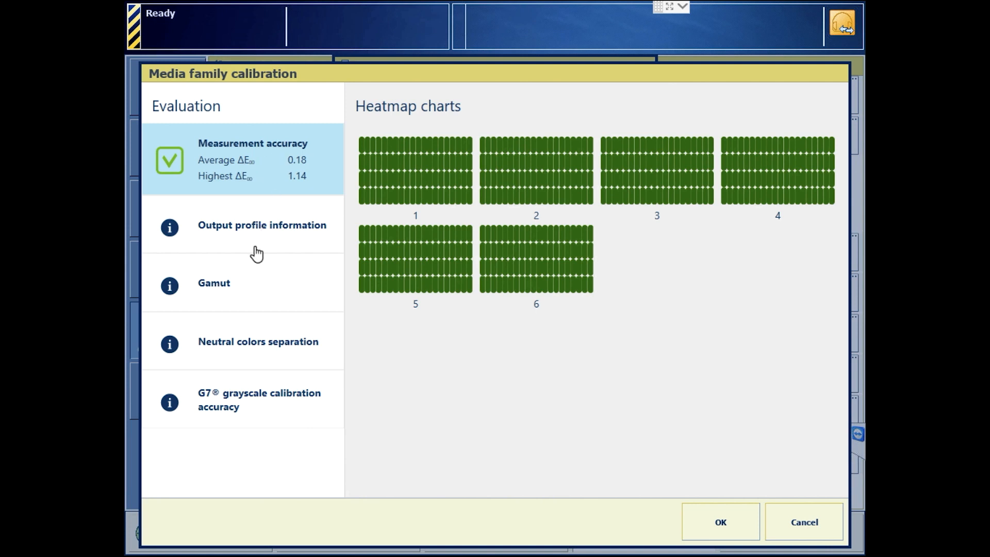
{"action": "mouse_move", "coordinate": [264, 233]}
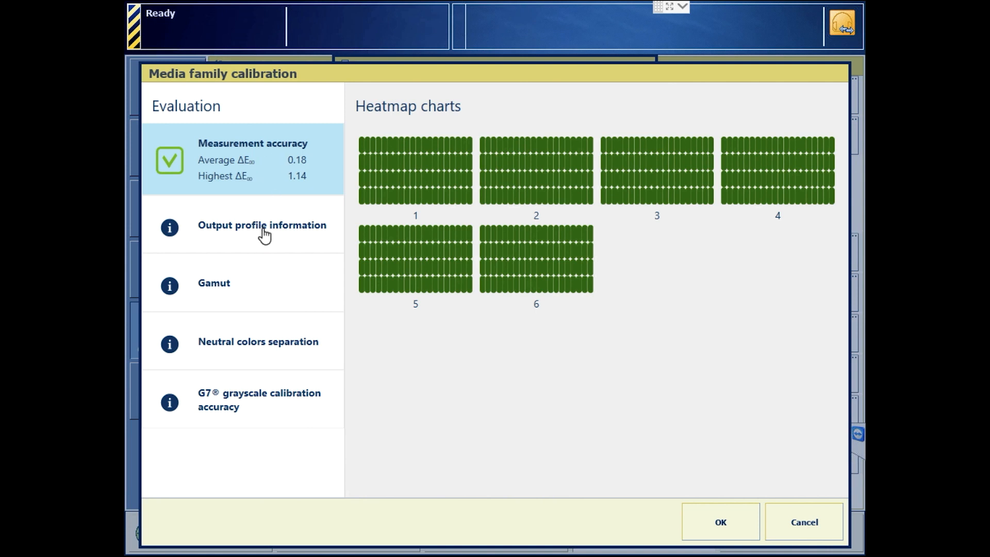
{"action": "left_click", "coordinate": [261, 224]}
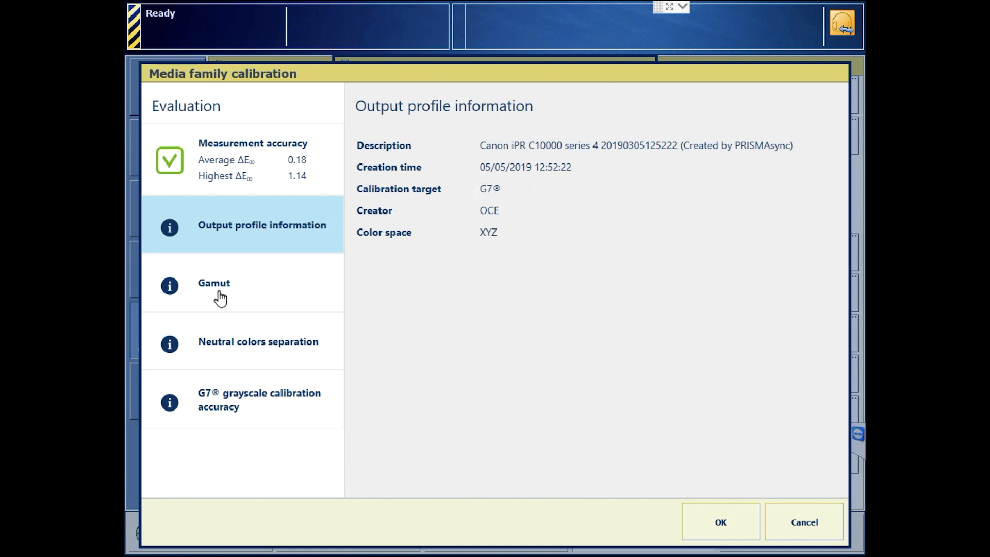
{"action": "left_click", "coordinate": [214, 283]}
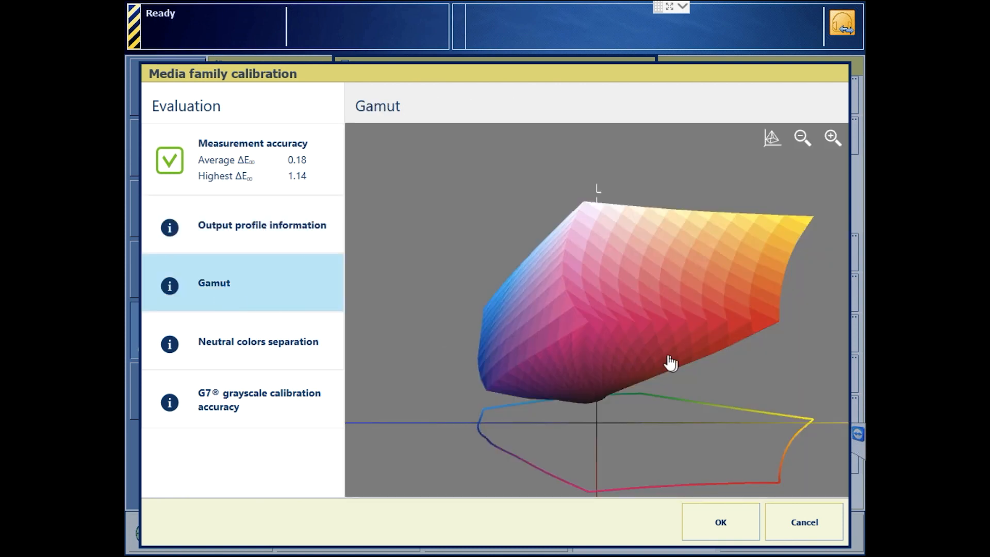
- Rotate the gamut plot, then view neutral separation curves and G7 grayscale accuracy in 3D
{"action": "left_click_drag", "start_coordinate": [669, 363], "coordinate": [686, 407]}
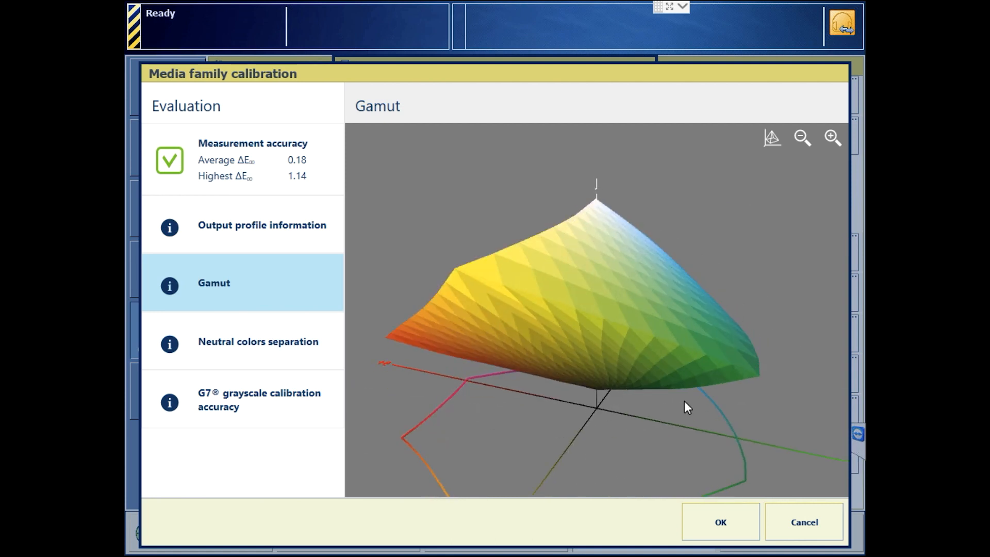
{"action": "mouse_move", "coordinate": [694, 407]}
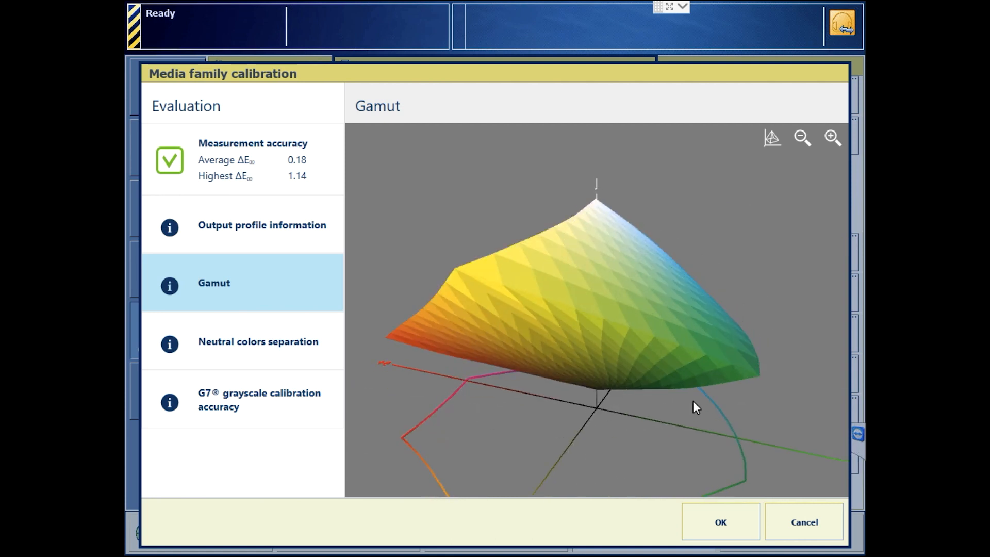
{"action": "left_click", "coordinate": [258, 341]}
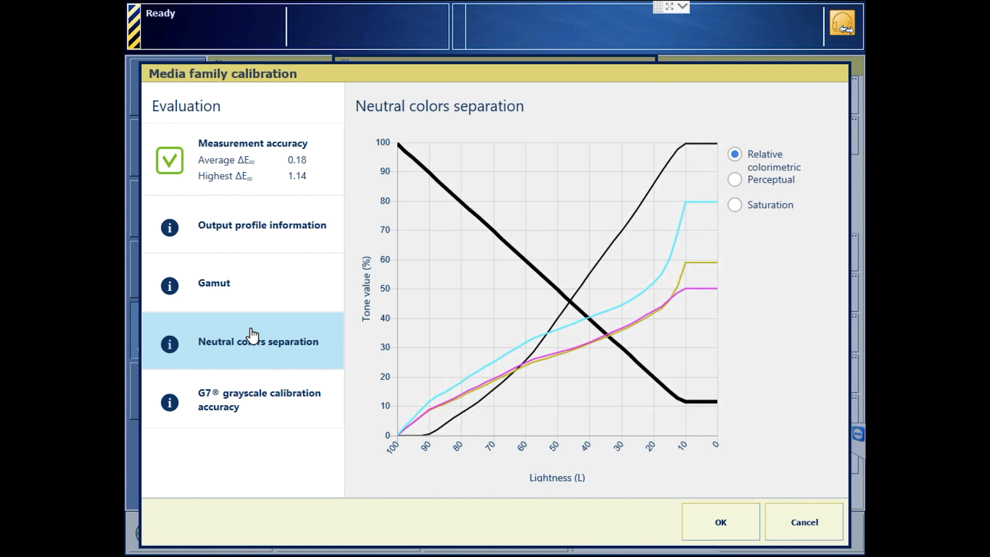
{"action": "left_click", "coordinate": [259, 399]}
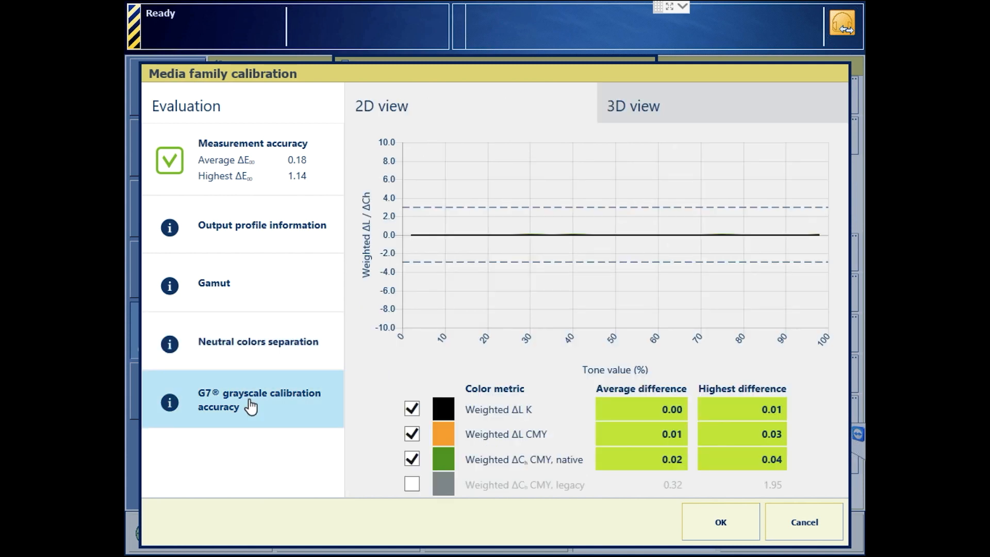
{"action": "mouse_move", "coordinate": [502, 395]}
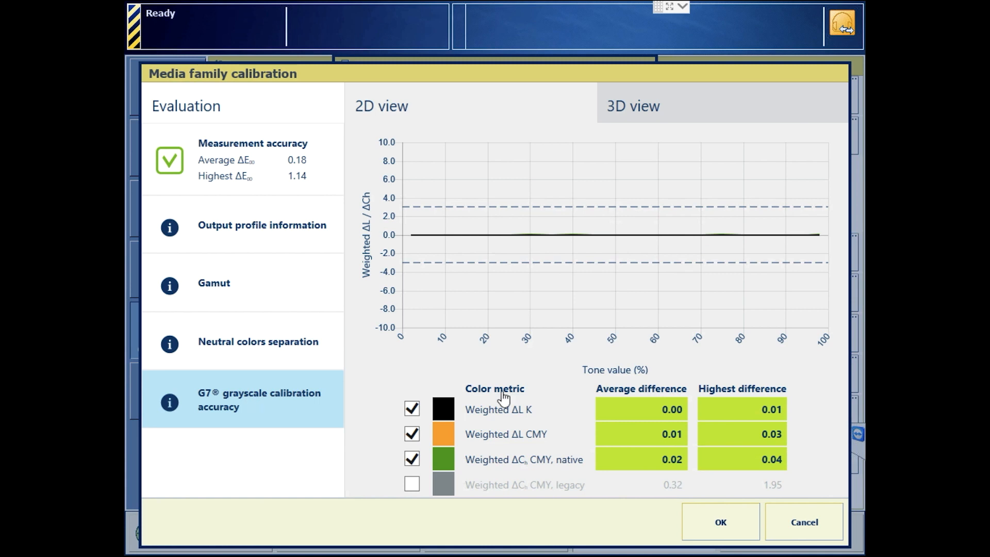
{"action": "left_click", "coordinate": [631, 105]}
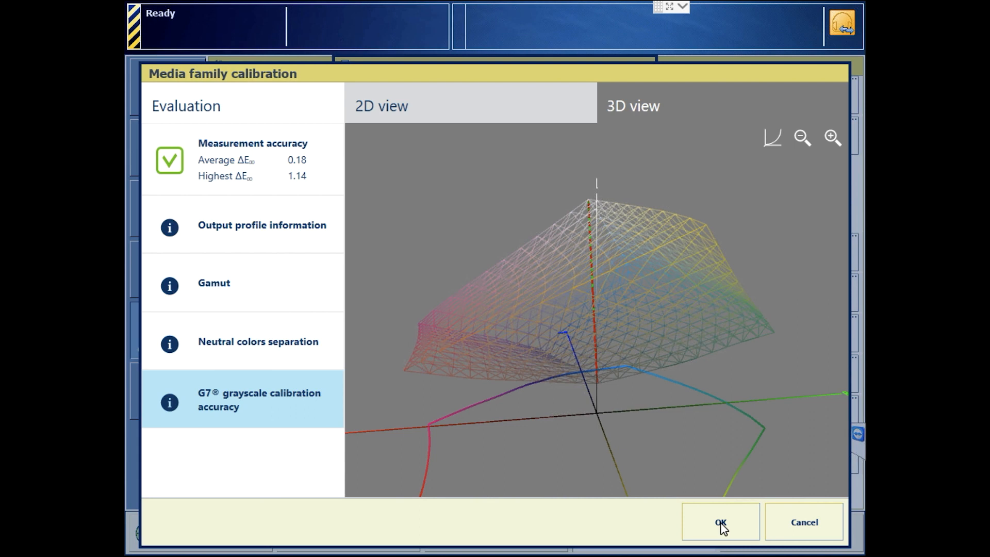
- Close the calibration results and start G7 verification for the G7 Uncoated family
{"action": "left_click", "coordinate": [719, 521]}
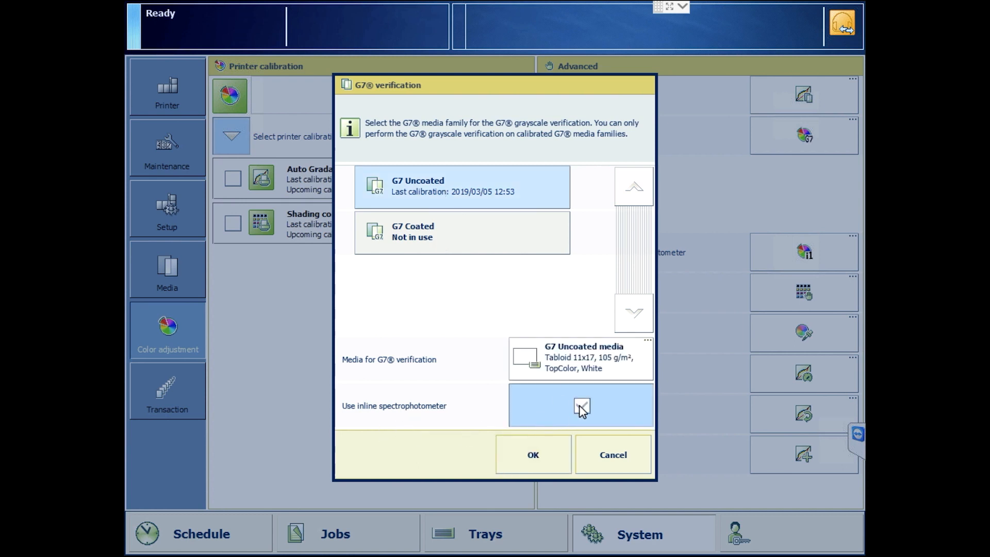
{"action": "left_click", "coordinate": [532, 454]}
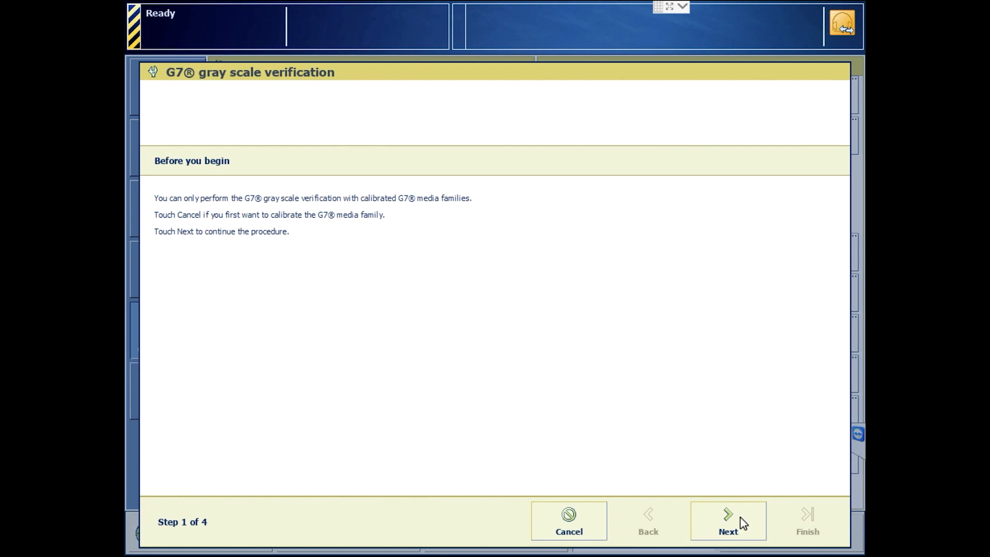
- Continue past the verification introduction to run the G7 gray scale verification
{"action": "left_click", "coordinate": [727, 520]}
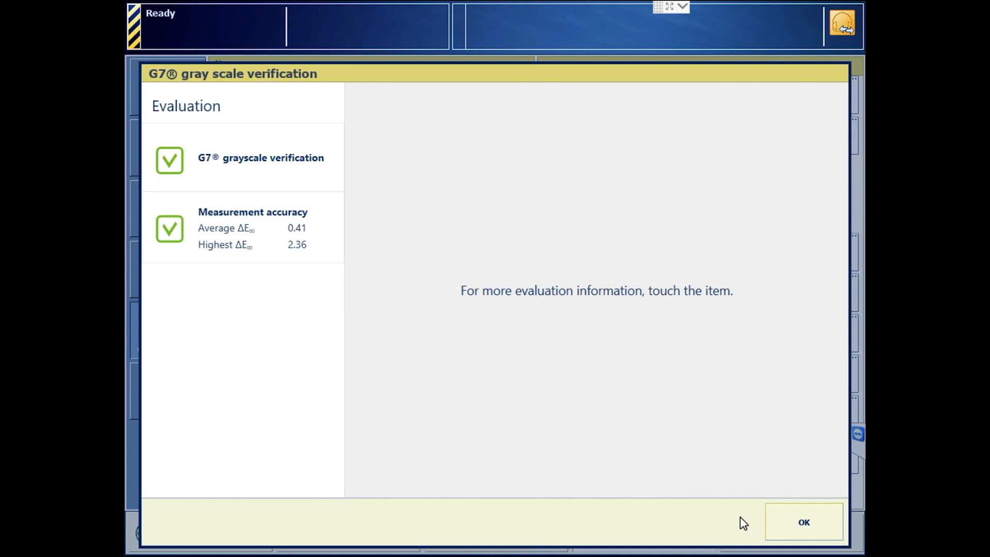
- Close the G7 verification results, returning to the 38-media catalogue
{"action": "left_click", "coordinate": [259, 158]}
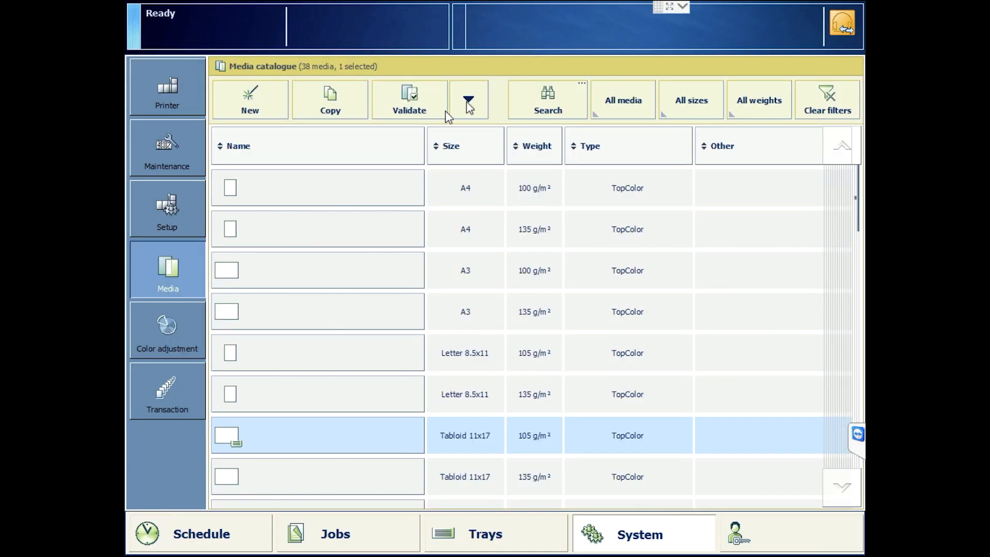
- Validate the Tabloid 11x17 105 g/m² media with the GRACoL2013 (SCCA) test, printing charts
{"action": "left_click", "coordinate": [468, 99]}
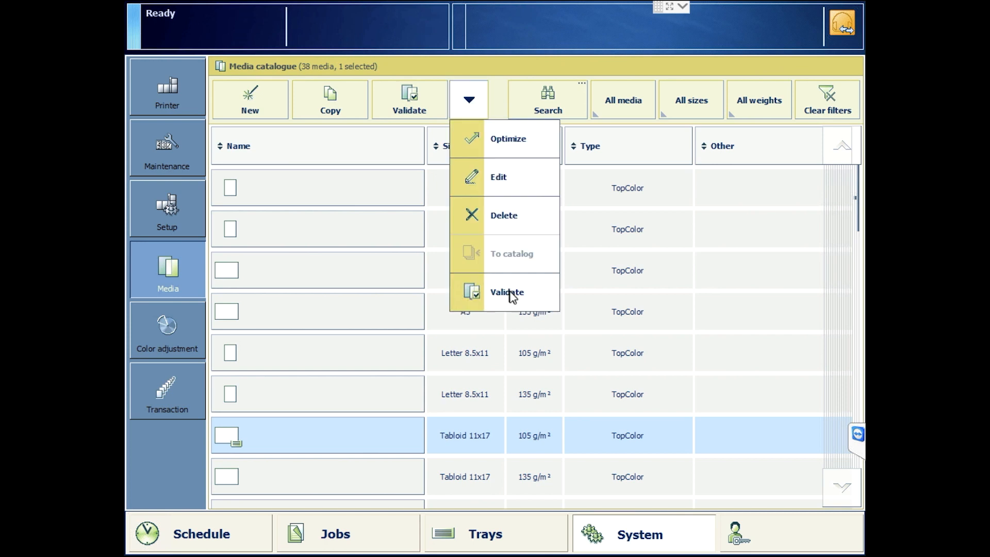
{"action": "left_click", "coordinate": [506, 292]}
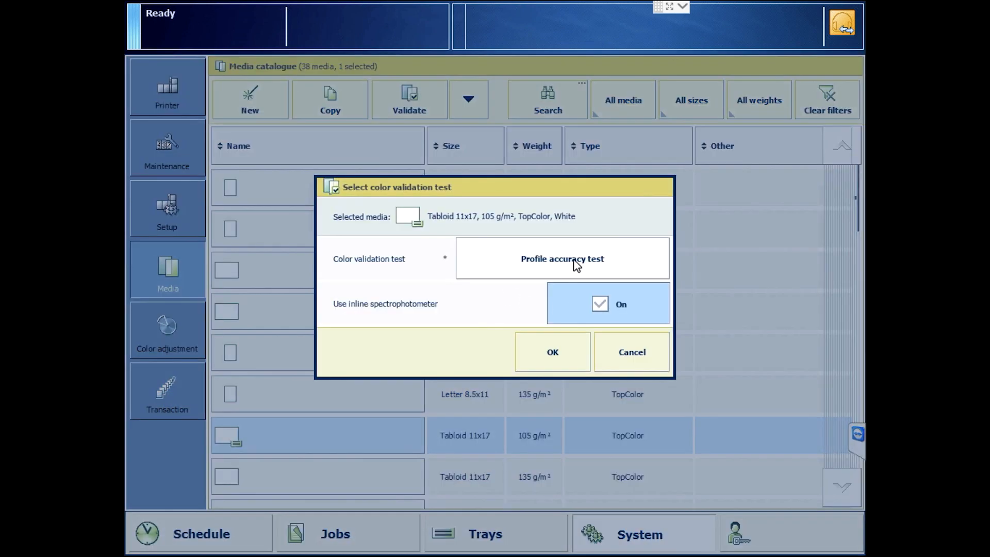
{"action": "left_click", "coordinate": [562, 258]}
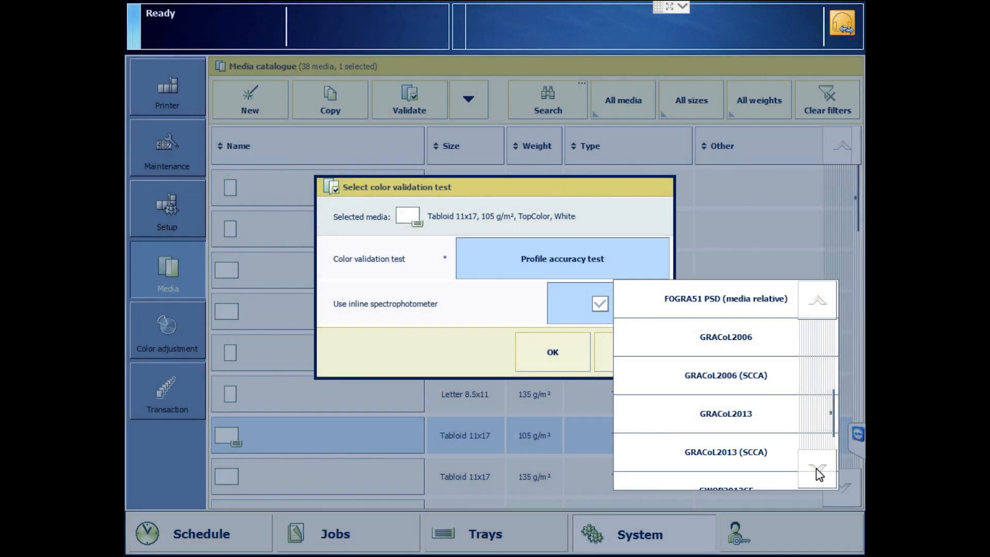
{"action": "left_click", "coordinate": [725, 451]}
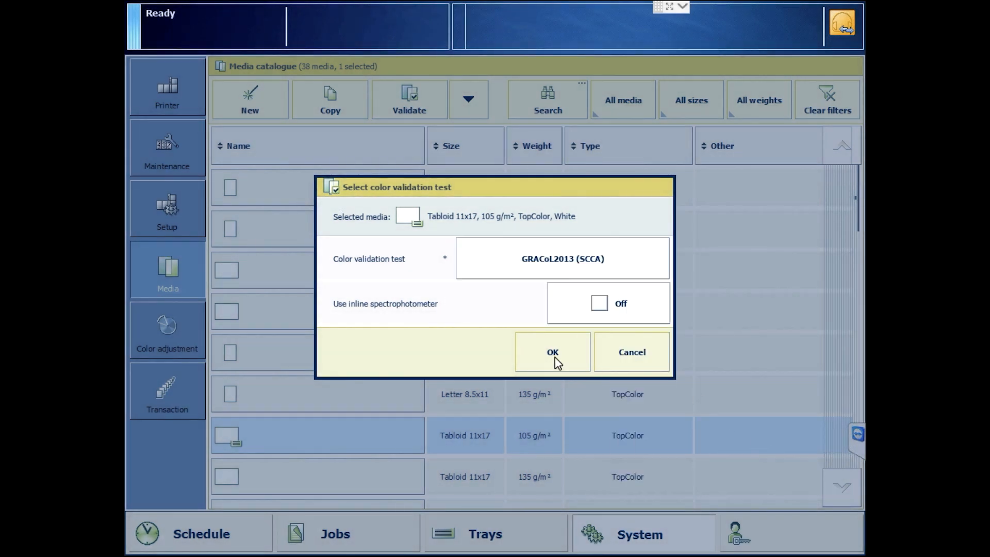
{"action": "left_click", "coordinate": [552, 352]}
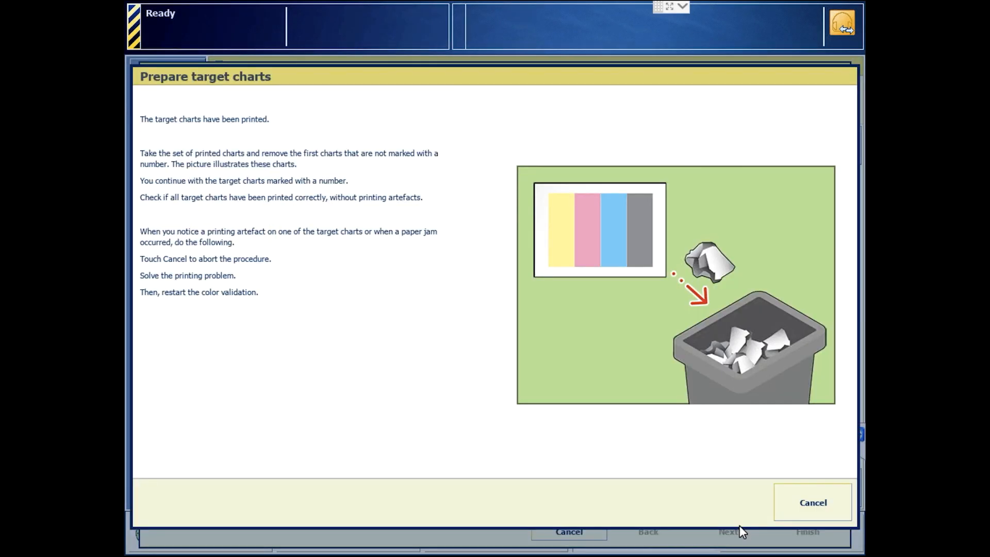
- Advance past chart preparation and spectrophotometer initialization, measure the color bars, and reach evaluation
{"action": "left_click", "coordinate": [728, 531]}
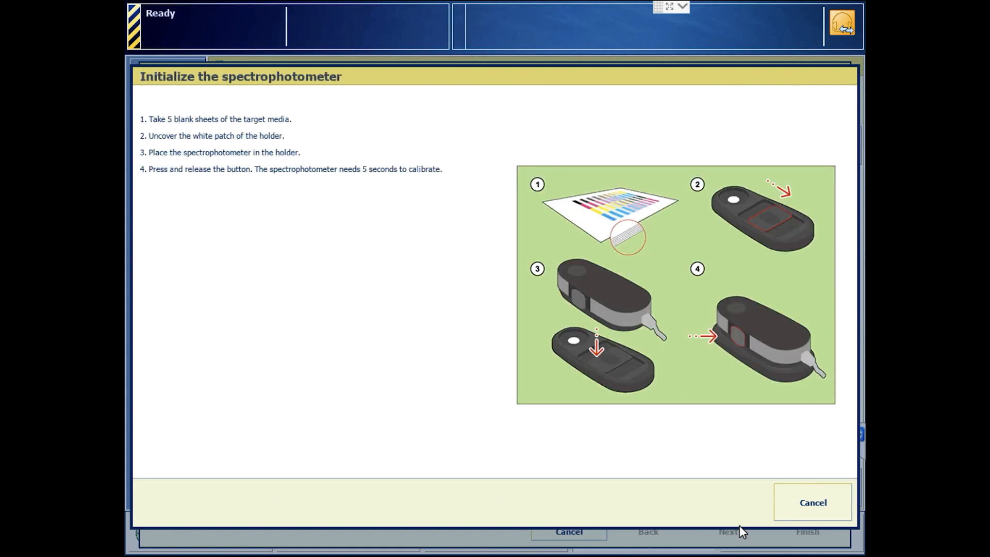
{"action": "left_click", "coordinate": [728, 530]}
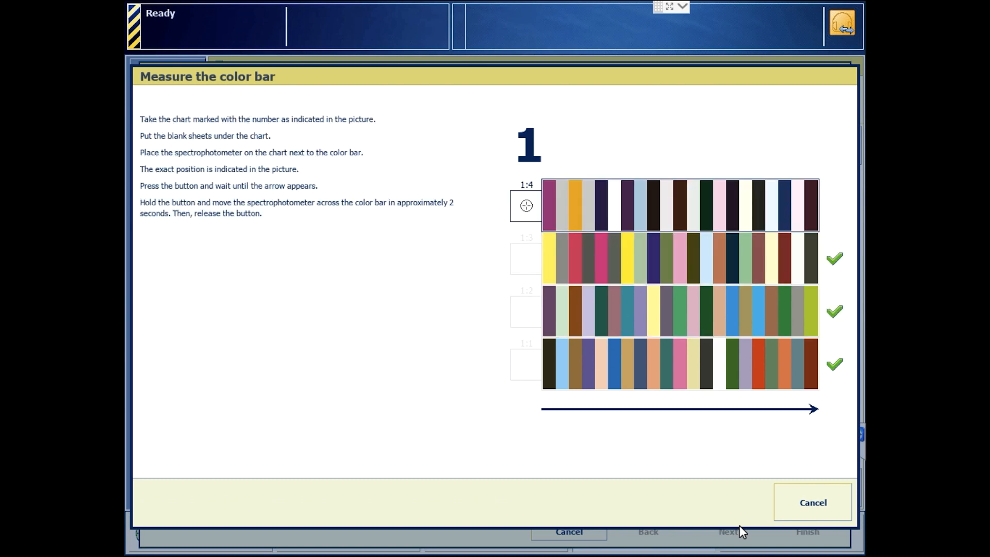
{"action": "left_click", "coordinate": [727, 531]}
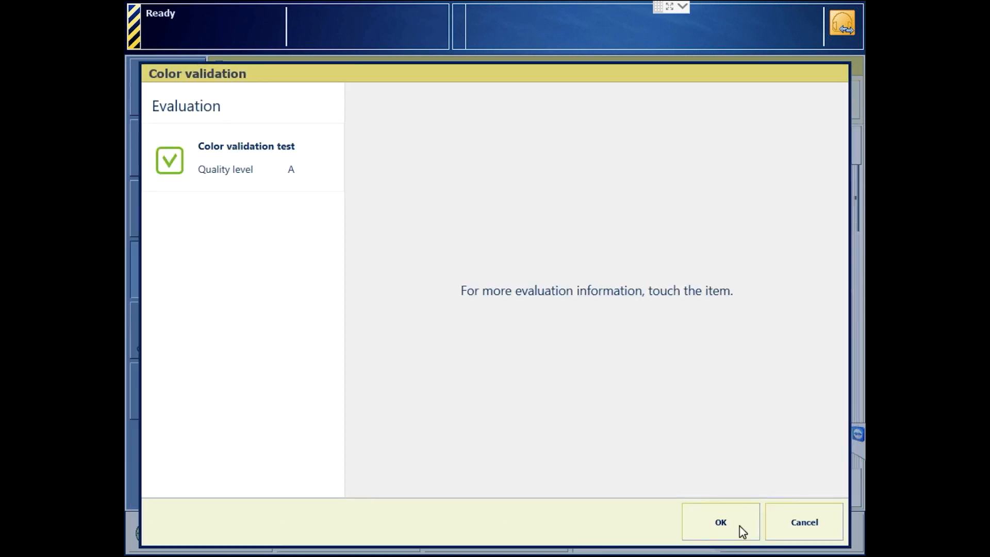
{"action": "mouse_move", "coordinate": [256, 175]}
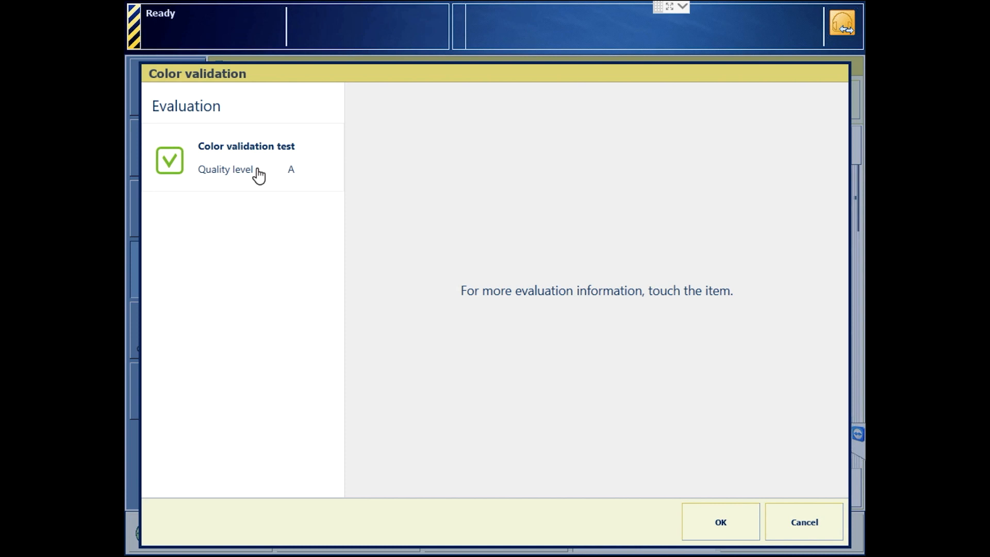
- Open the Color validation test details showing average ΔE00 1.7 and maximum 3.5
{"action": "left_click", "coordinate": [246, 158]}
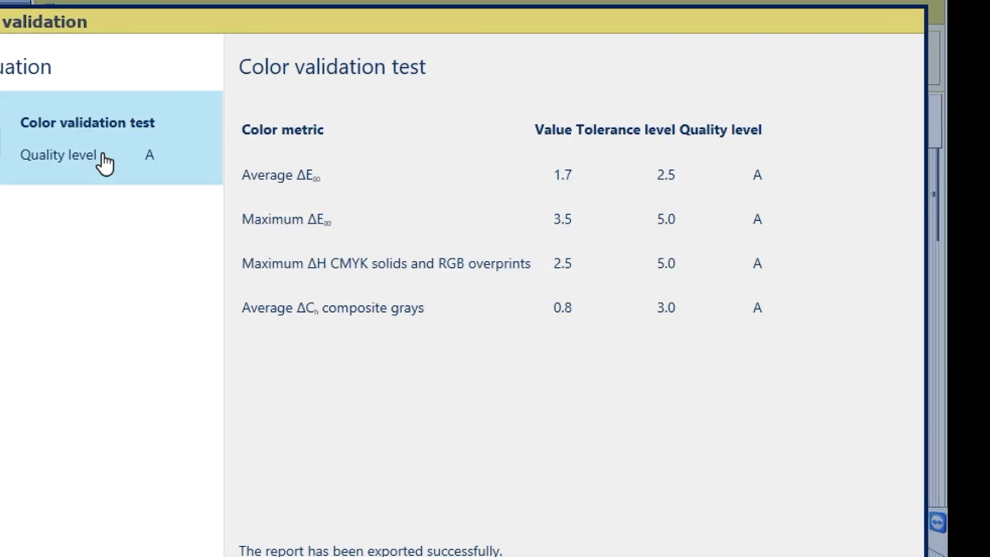